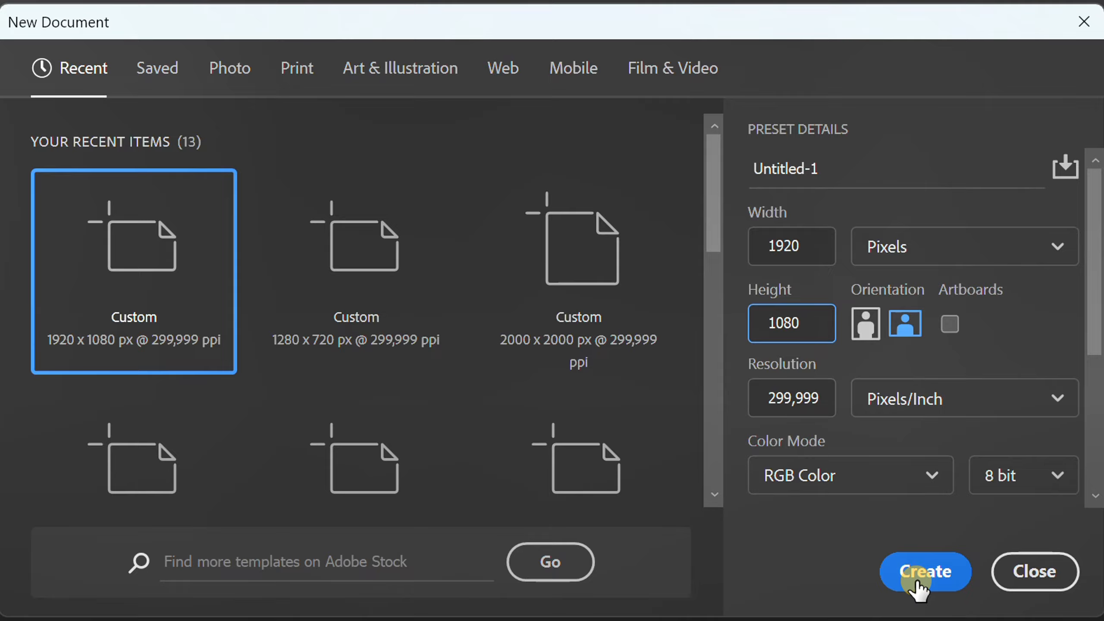
Step: Create a new blank 1920 × 1080 px document from the custom preset
click(925, 571)
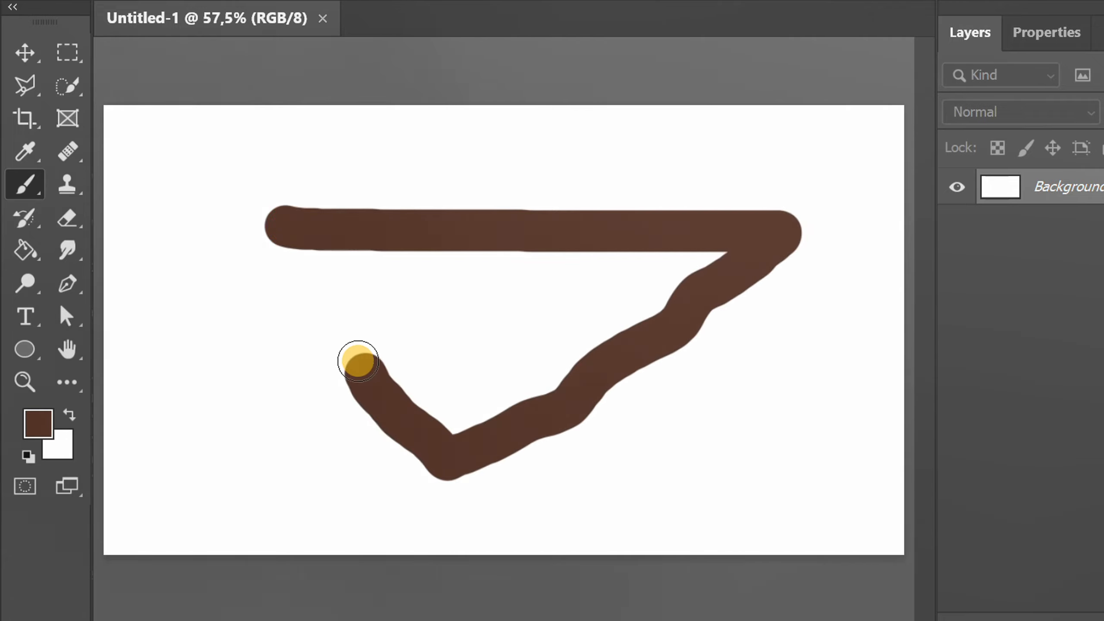
key(ctrl)
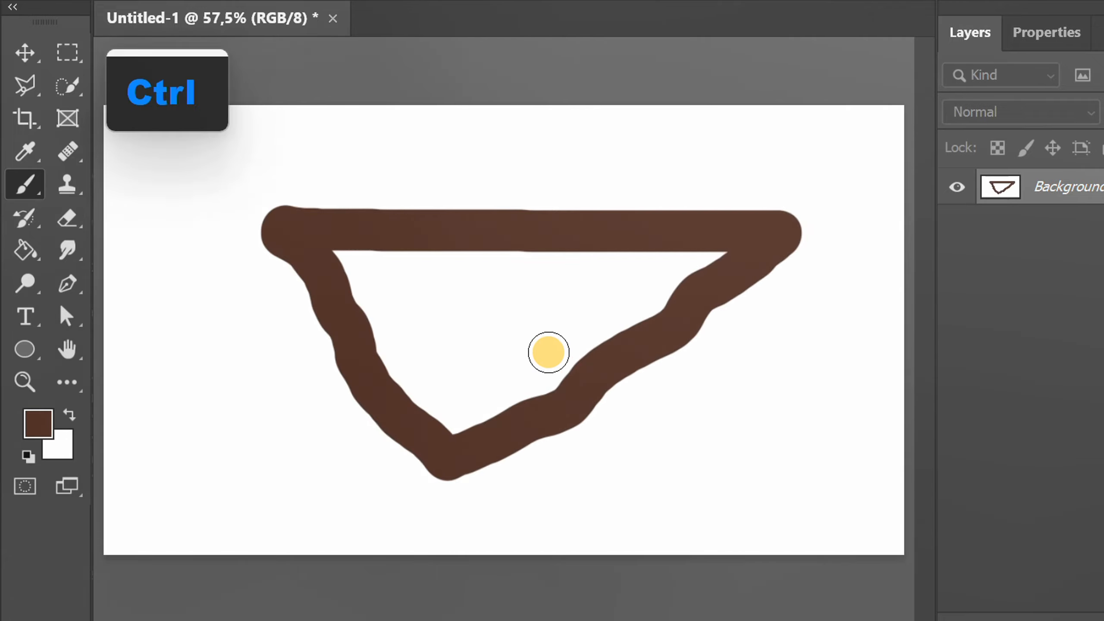
key(ctrl+z)
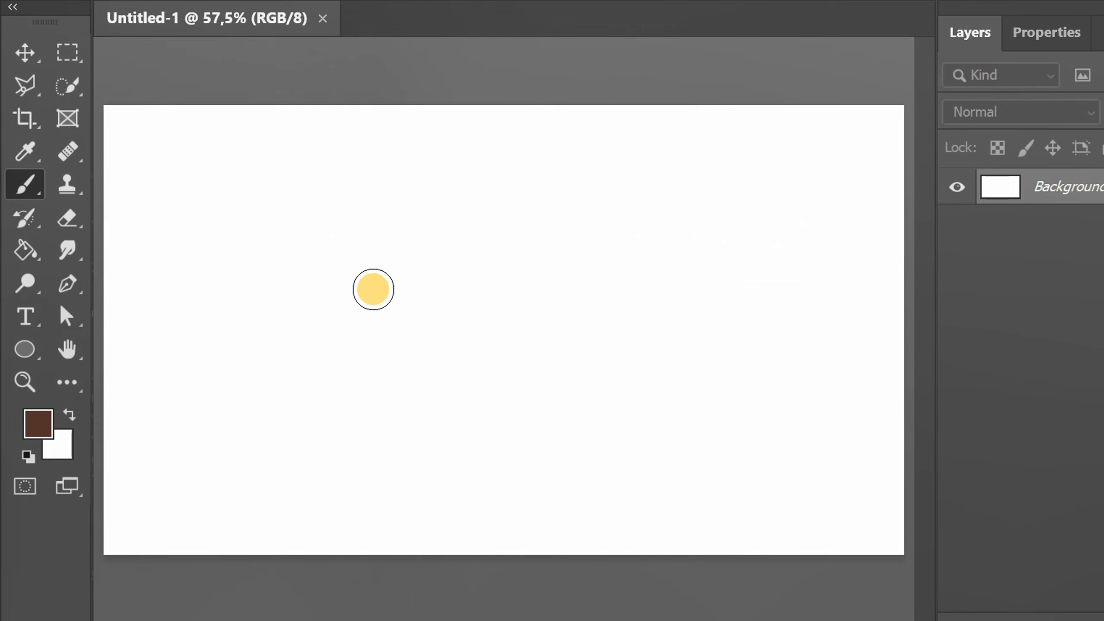
key(shift)
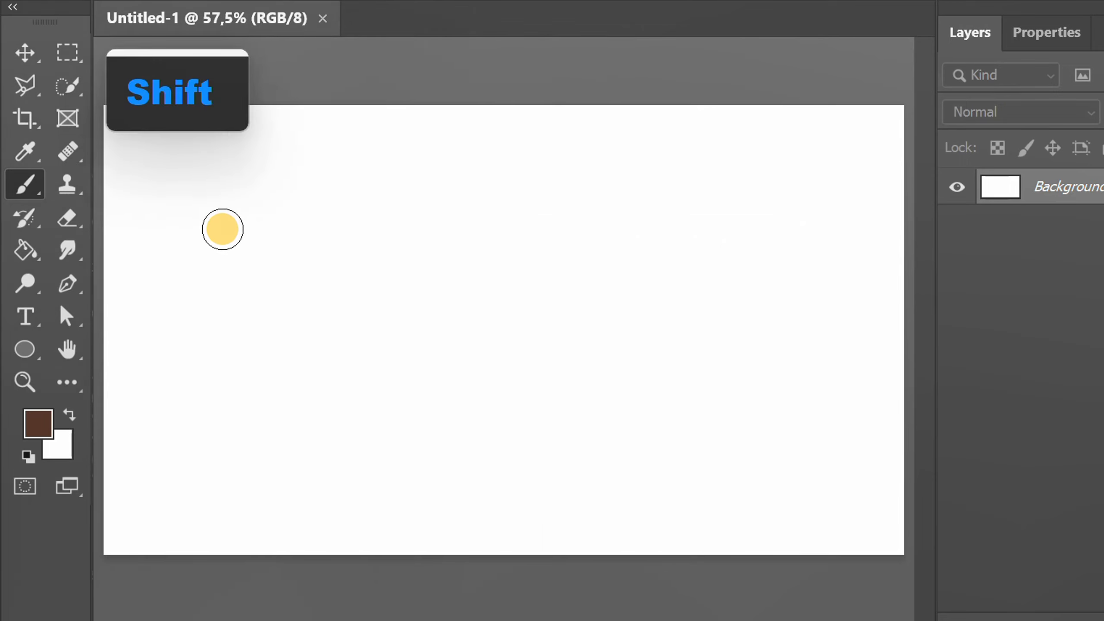